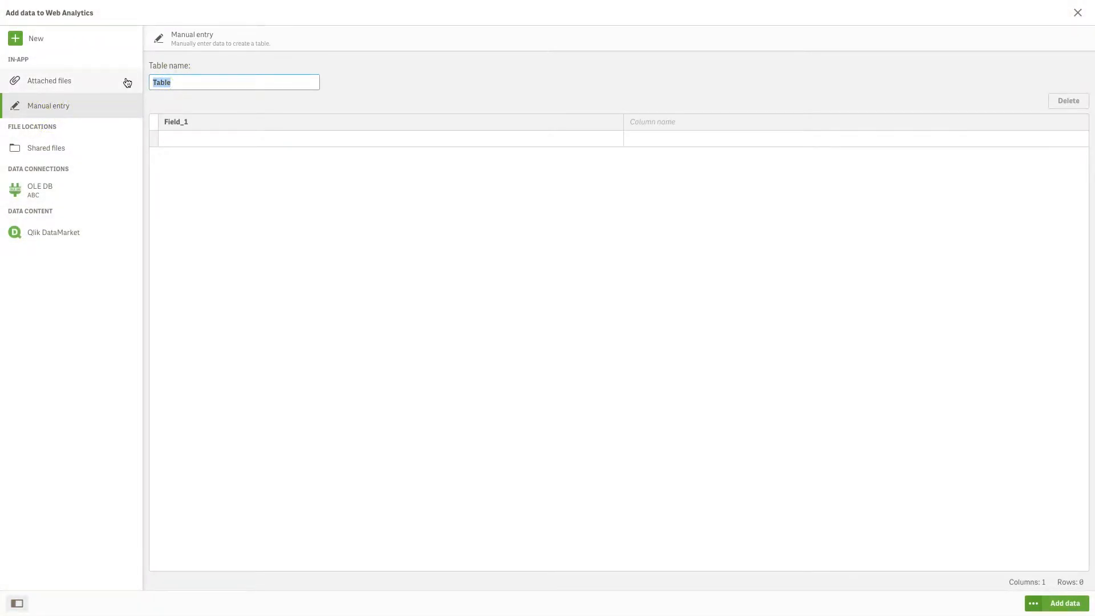
Enter 'List of most popular websites' as the manual-entry table name.
{"action": "type", "text": "List of most"}
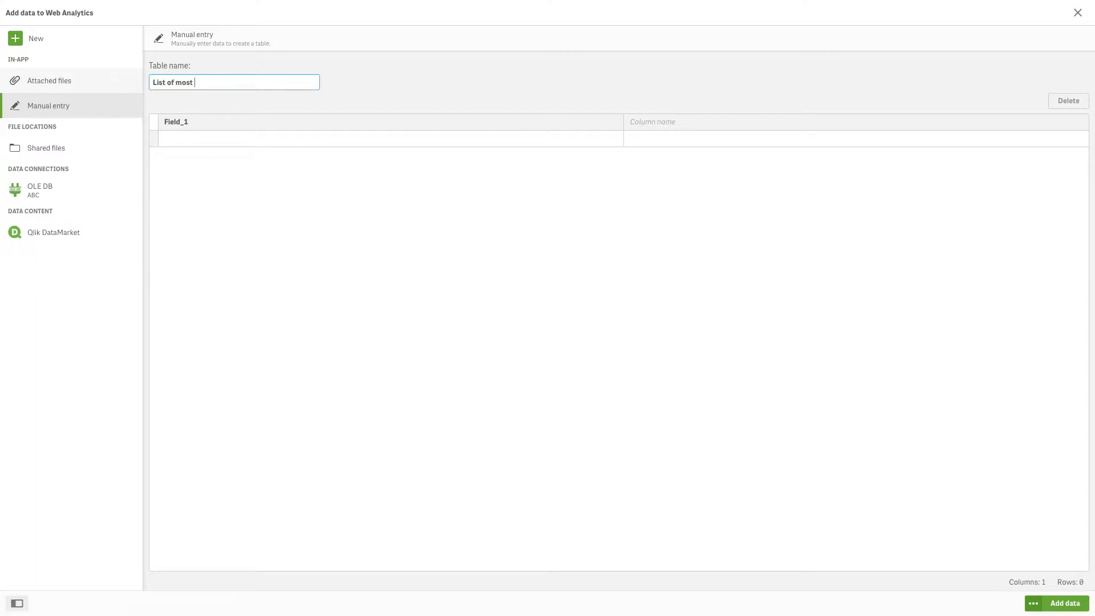
{"action": "type", "text": "popular websites"}
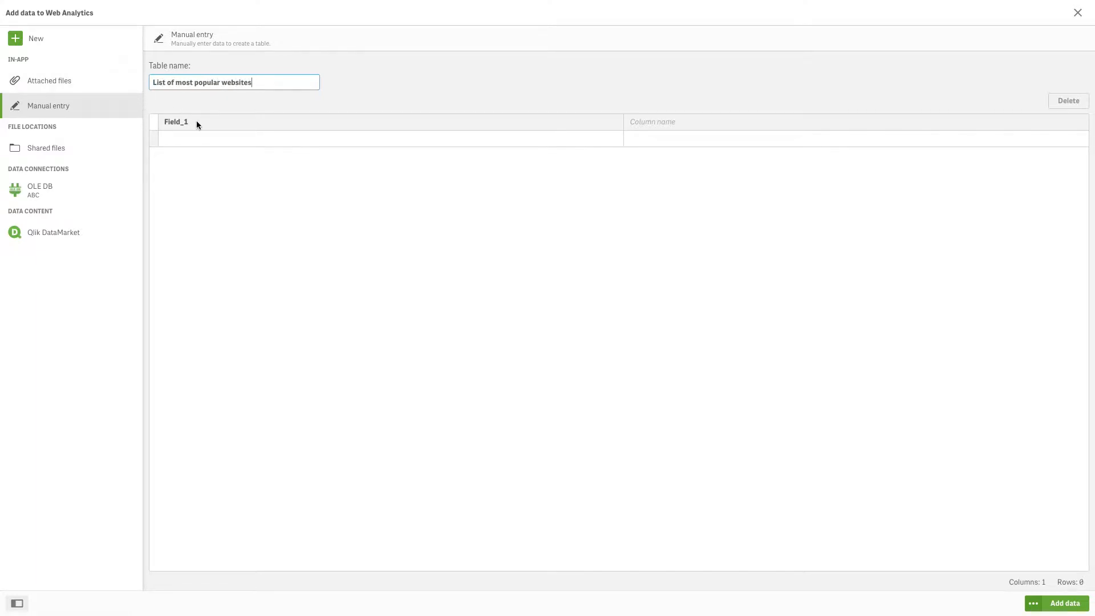
{"action": "double_click", "coordinate": [176, 121]}
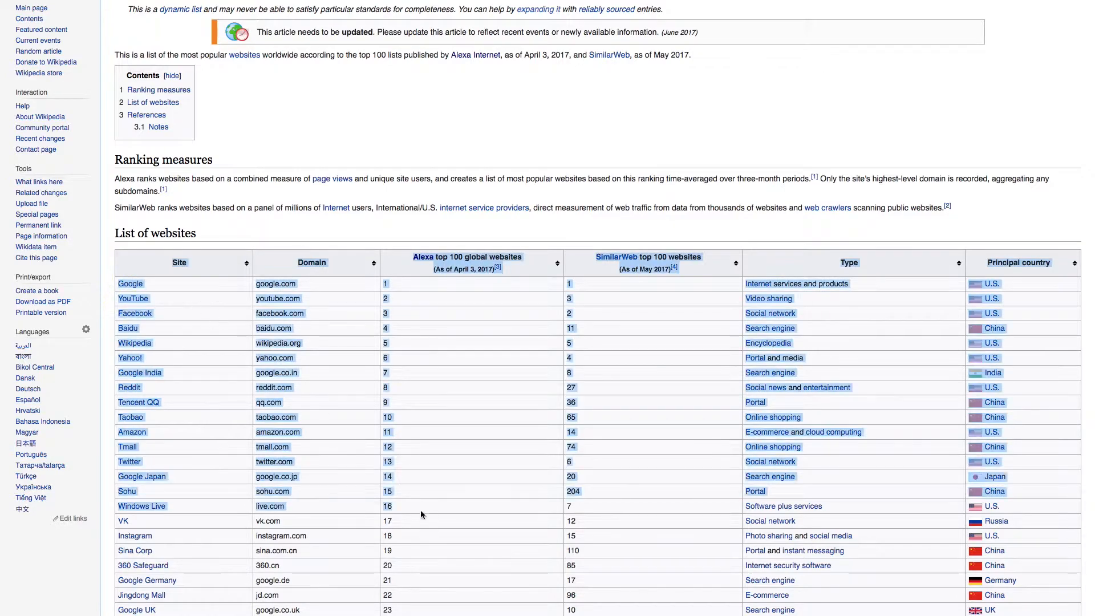
Paste the Wikipedia websites ranking into the grid, filling 6 columns and 131 rows.
{"action": "scroll", "scroll_direction": "down", "scroll_amount": 3}
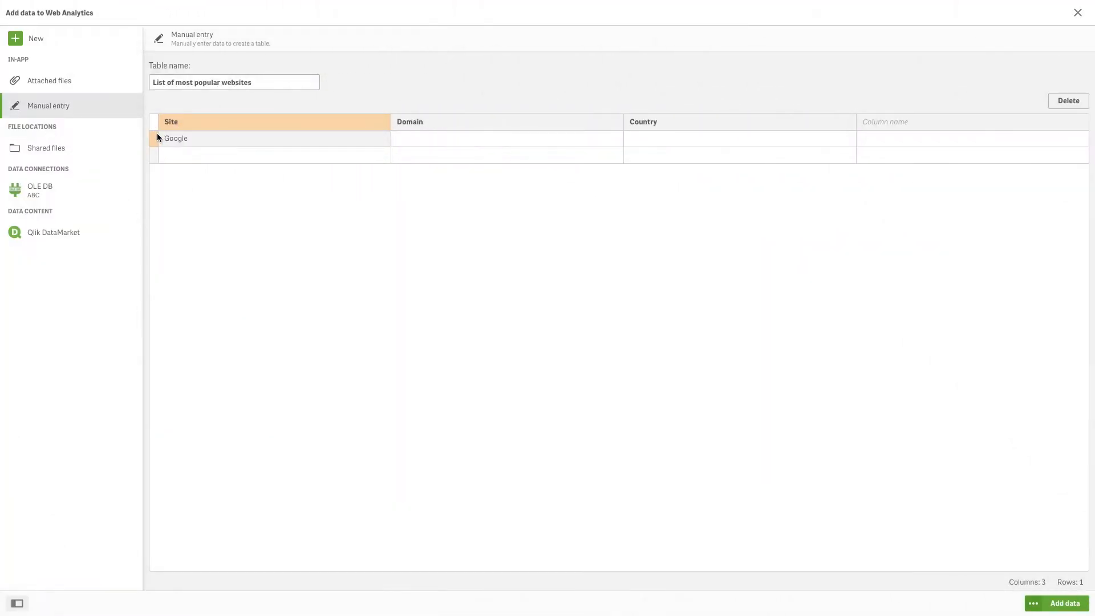
{"action": "key", "text": "ctrl+v"}
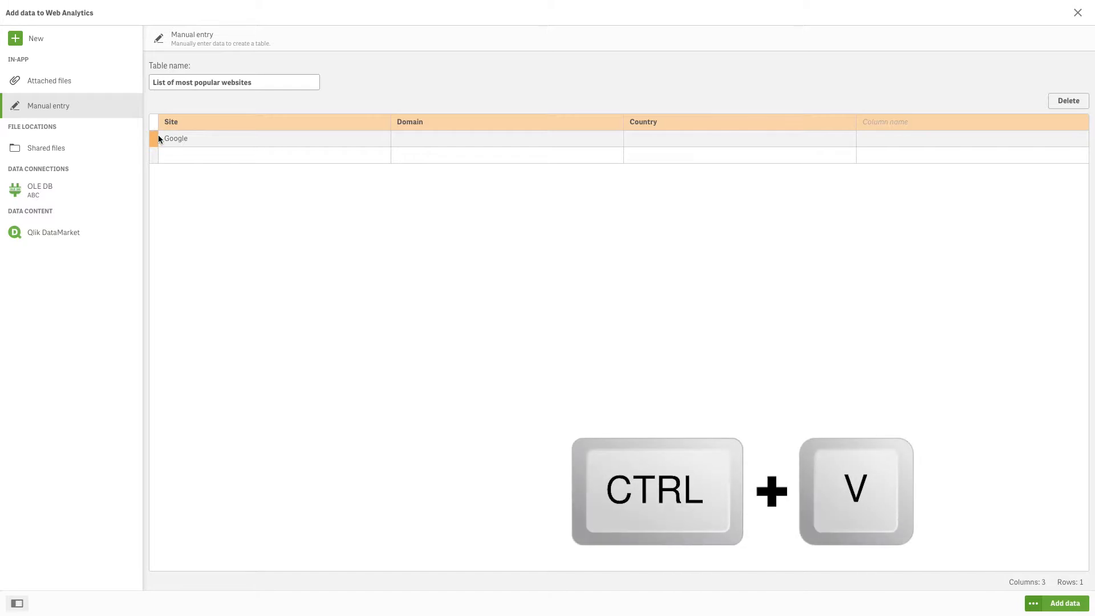
{"action": "key", "text": "ctrl+v"}
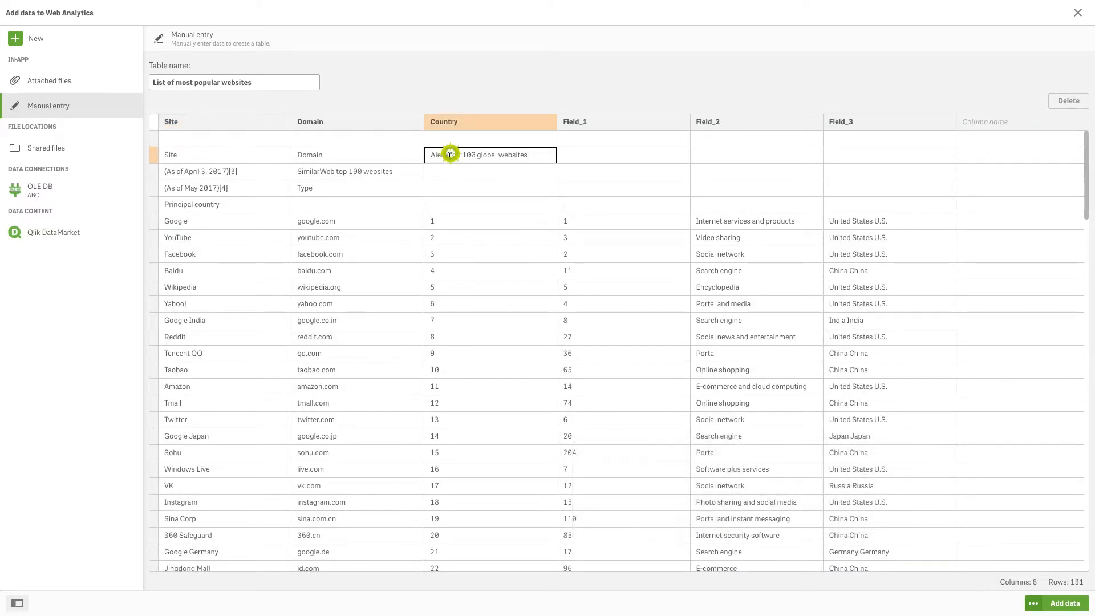
Move the 'Alexa top 100 global websites' heading text into the column header.
{"action": "key", "text": "Ctrl+x"}
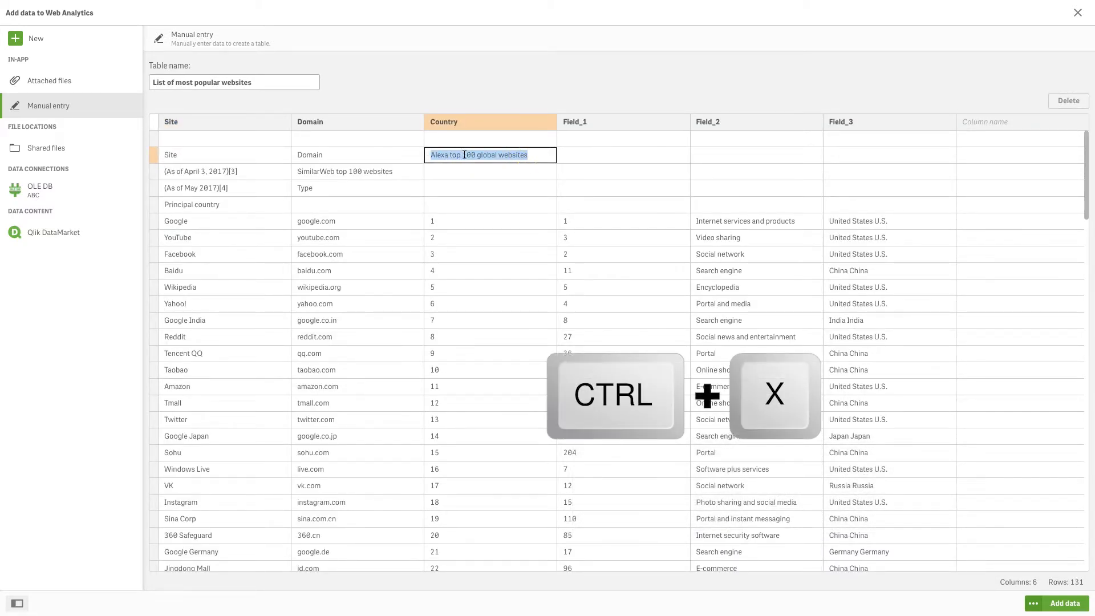
{"action": "key", "text": "Ctrl+x"}
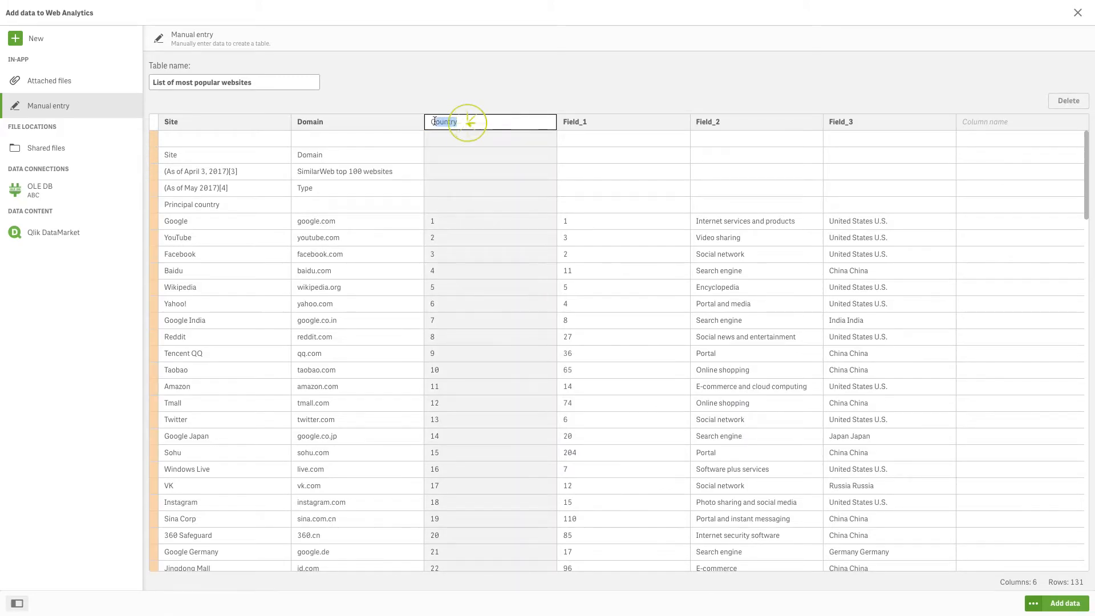
{"action": "key", "text": "ctrl+v"}
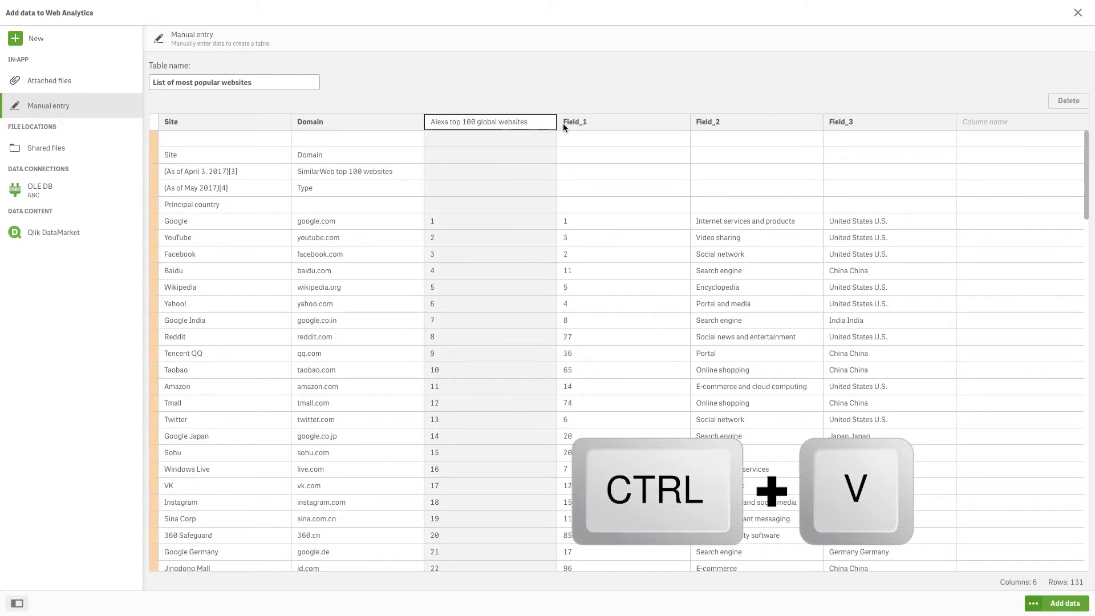
{"action": "key", "text": "Ctrl+V"}
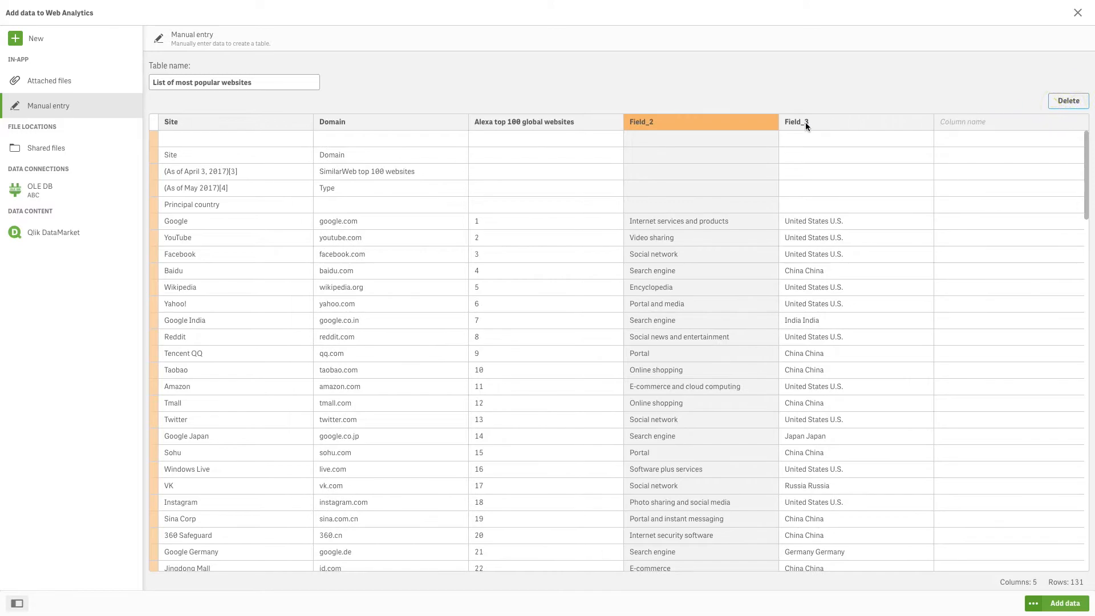
Rename Field_2 to 'Type' and Field_3 to 'Country', then add the table.
{"action": "left_click", "coordinate": [701, 122]}
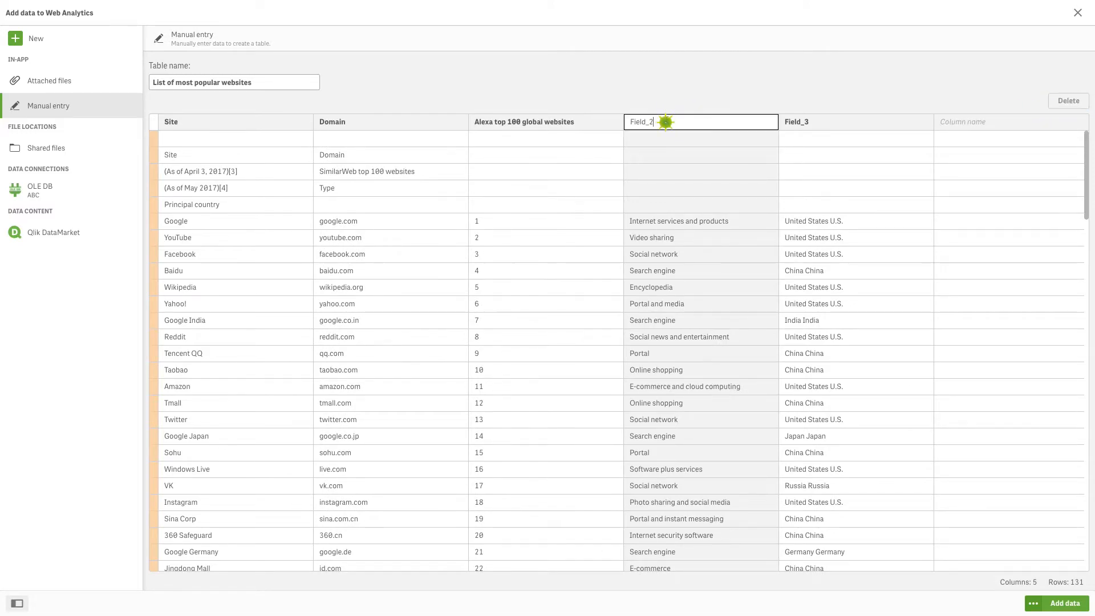
{"action": "type", "text": "Type"}
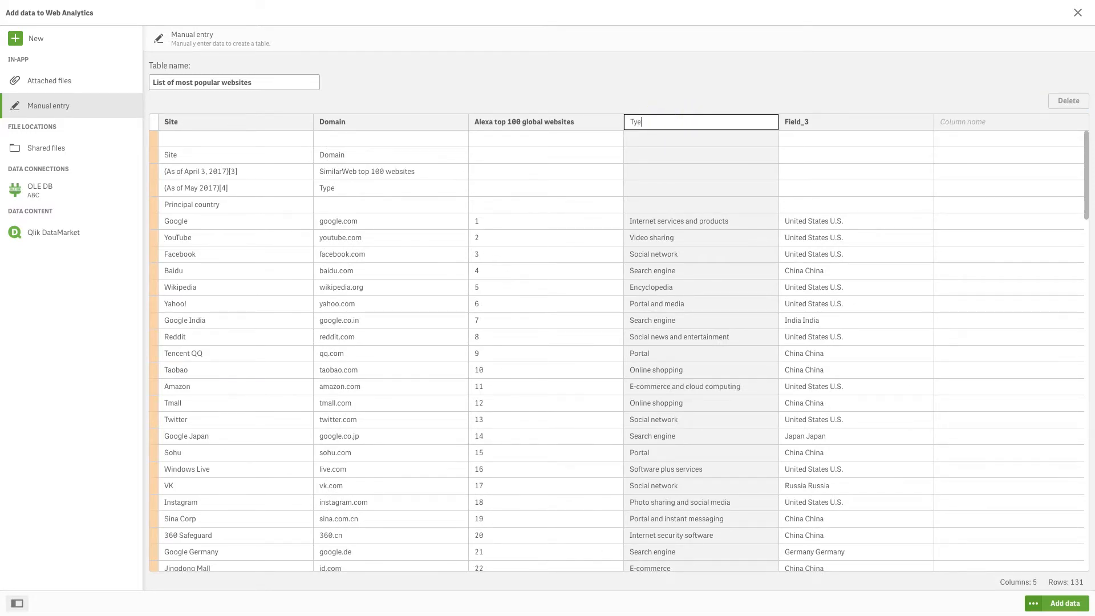
{"action": "left_click", "coordinate": [829, 122]}
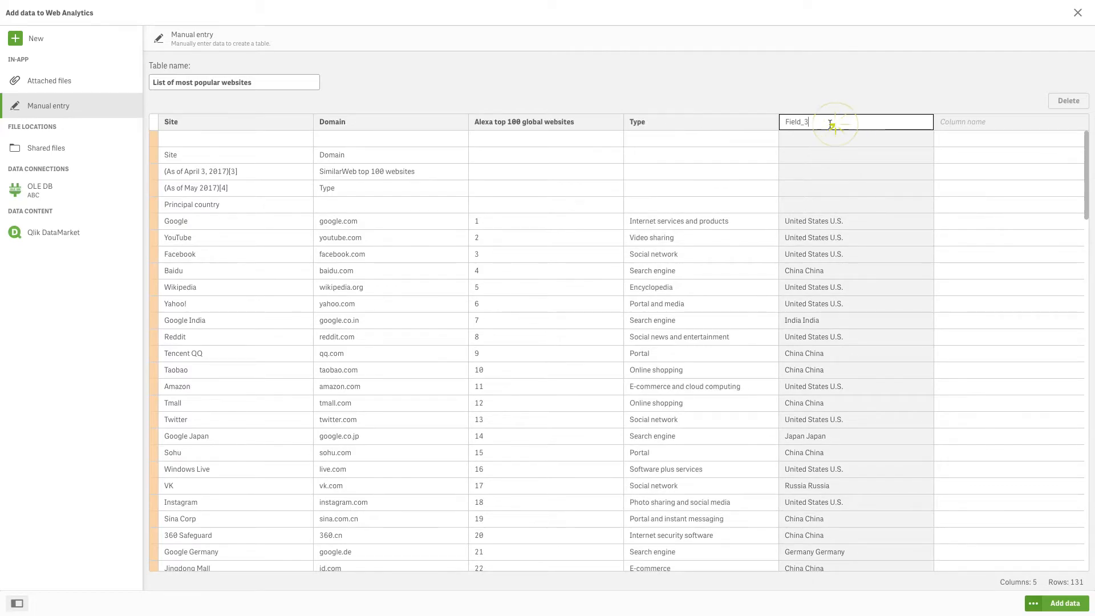
{"action": "type", "text": "Country"}
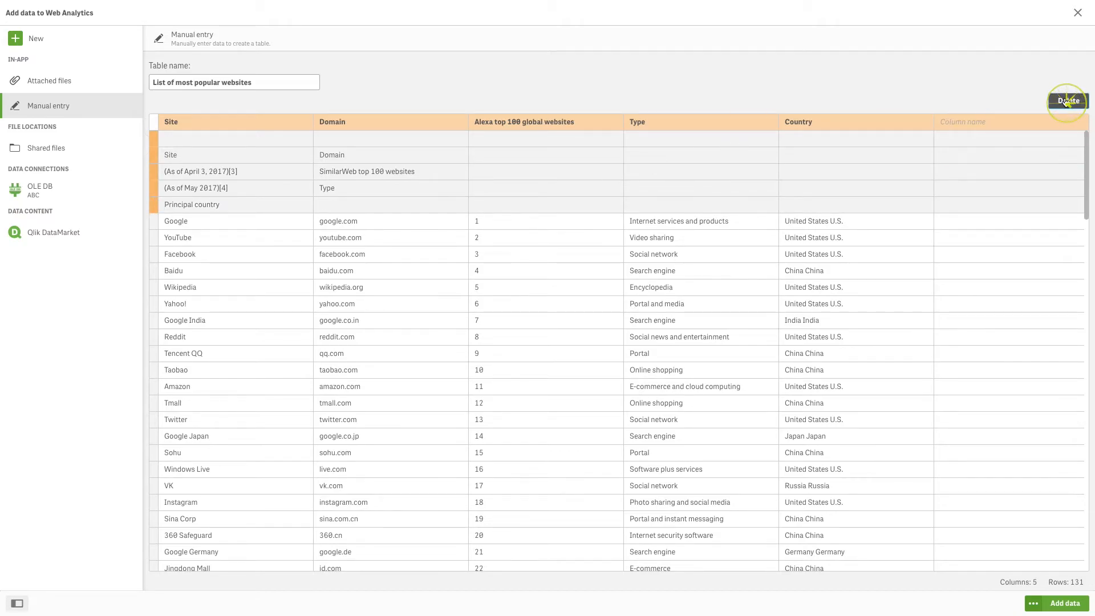
{"action": "left_click", "coordinate": [1063, 602]}
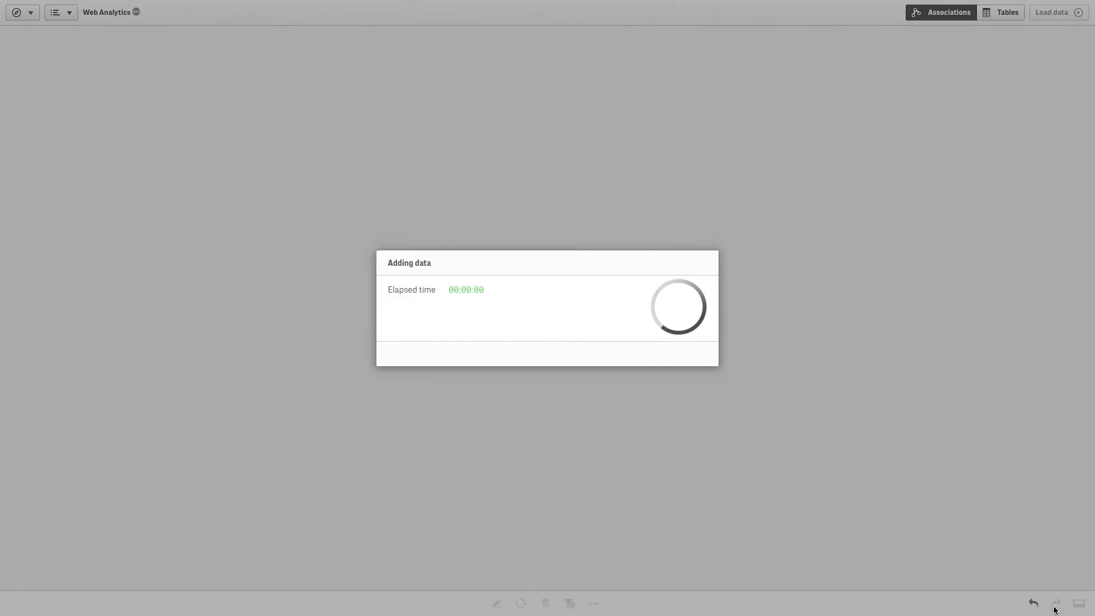